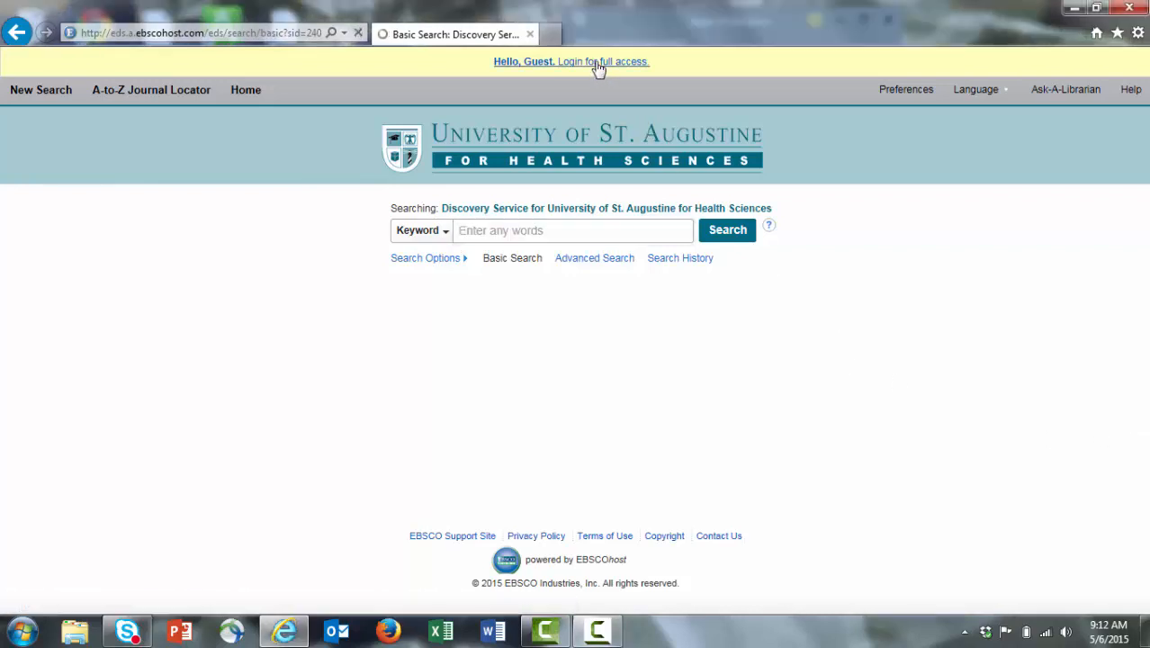
Step: Sign in through 'Login for full access' with the USA username and password
click(598, 62)
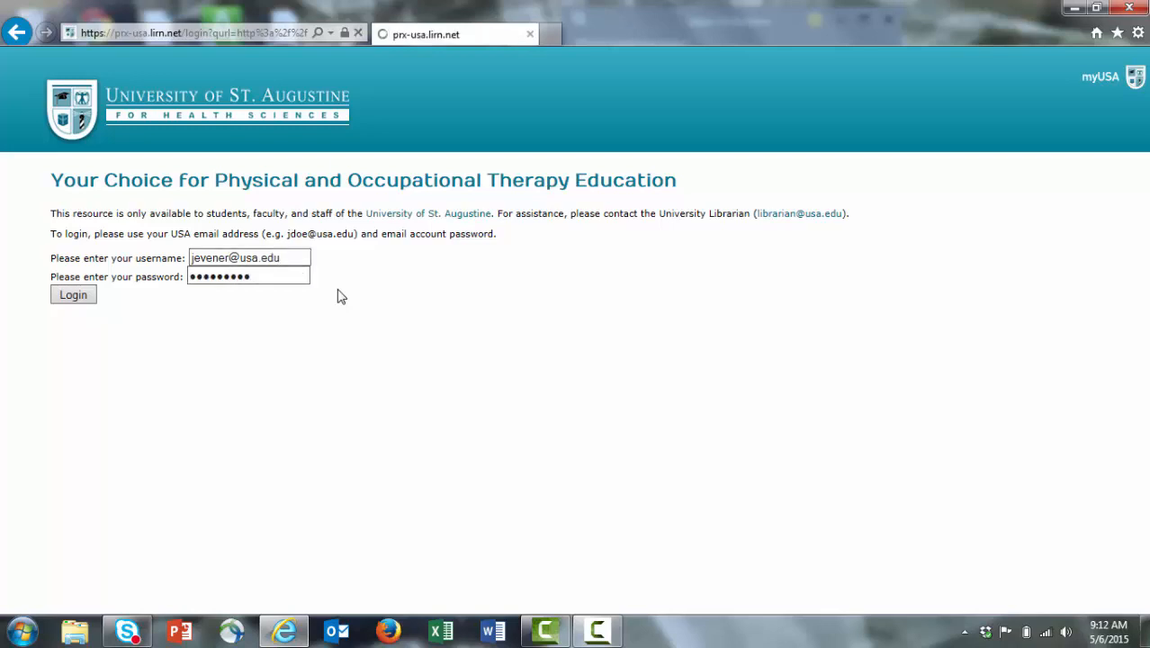
click(72, 295)
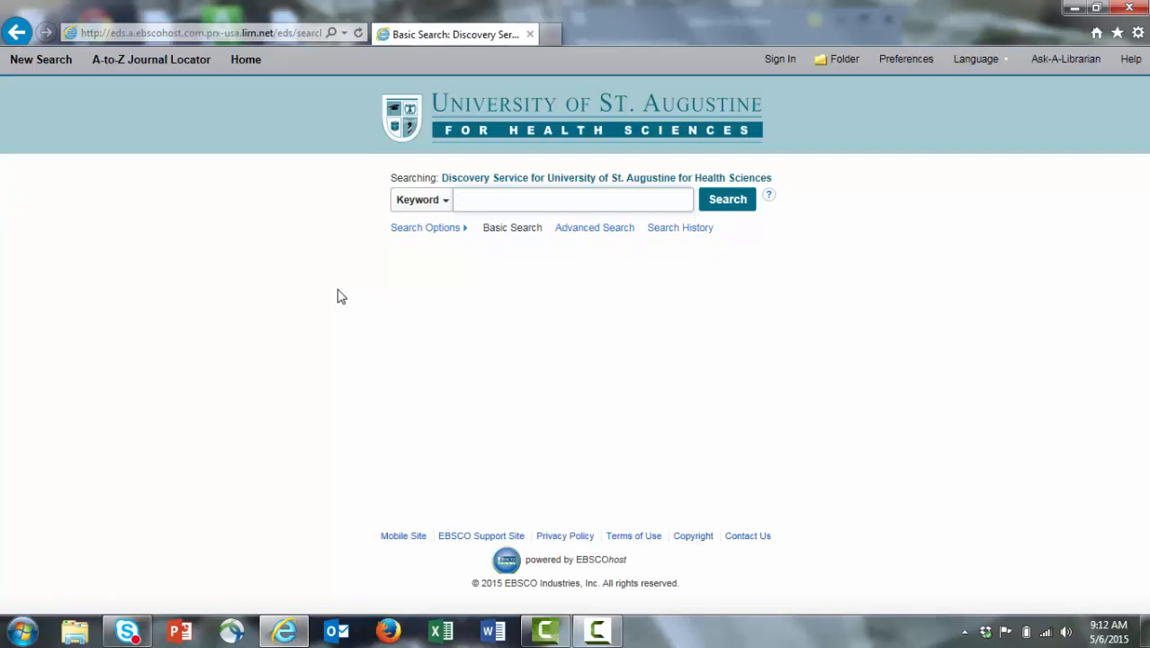
Step: Run a keyword search for 'low back pain physical therapy', returning 232,633 results
text(low back pain p)
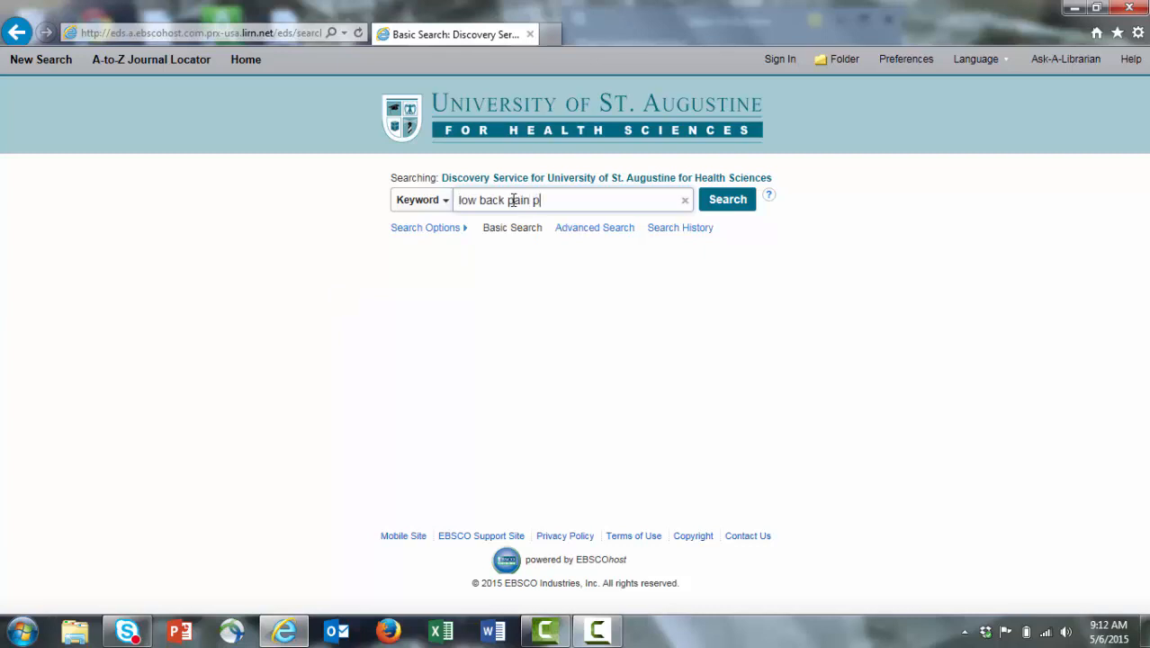
text(hysical therapy)
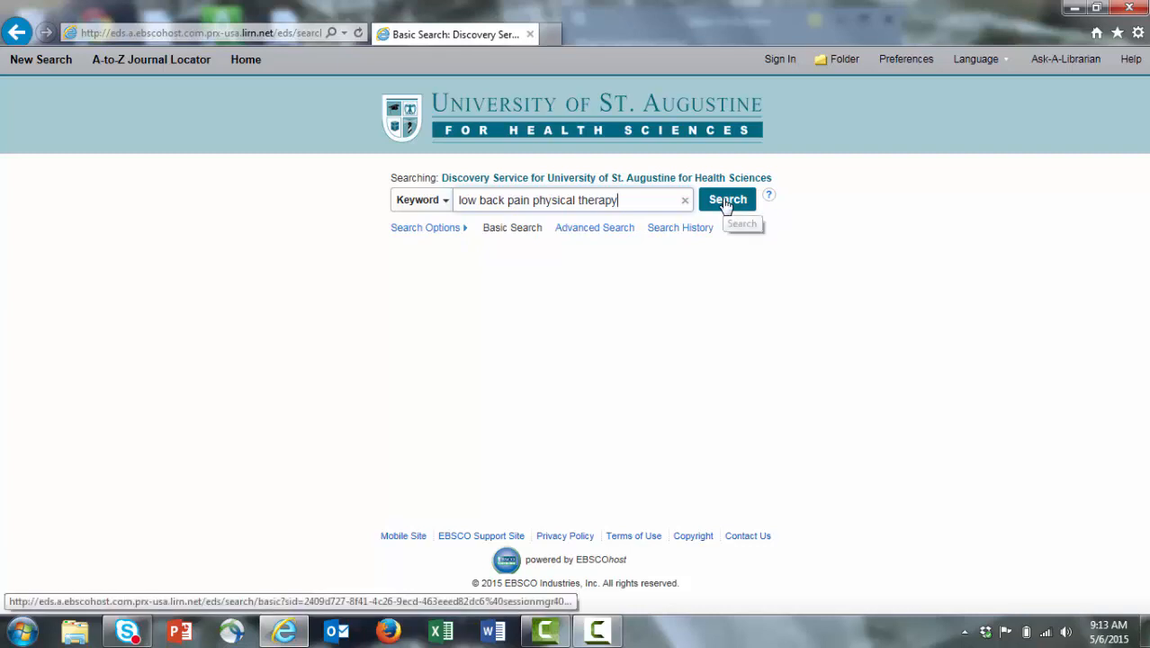
click(727, 198)
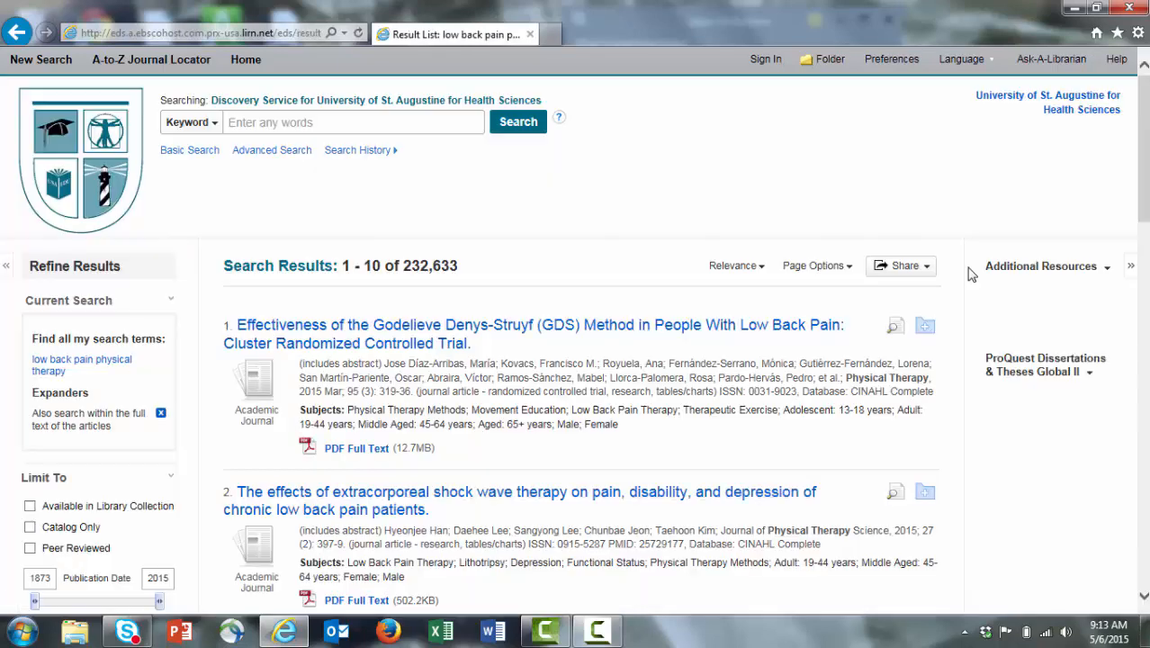
scroll(down, 3)
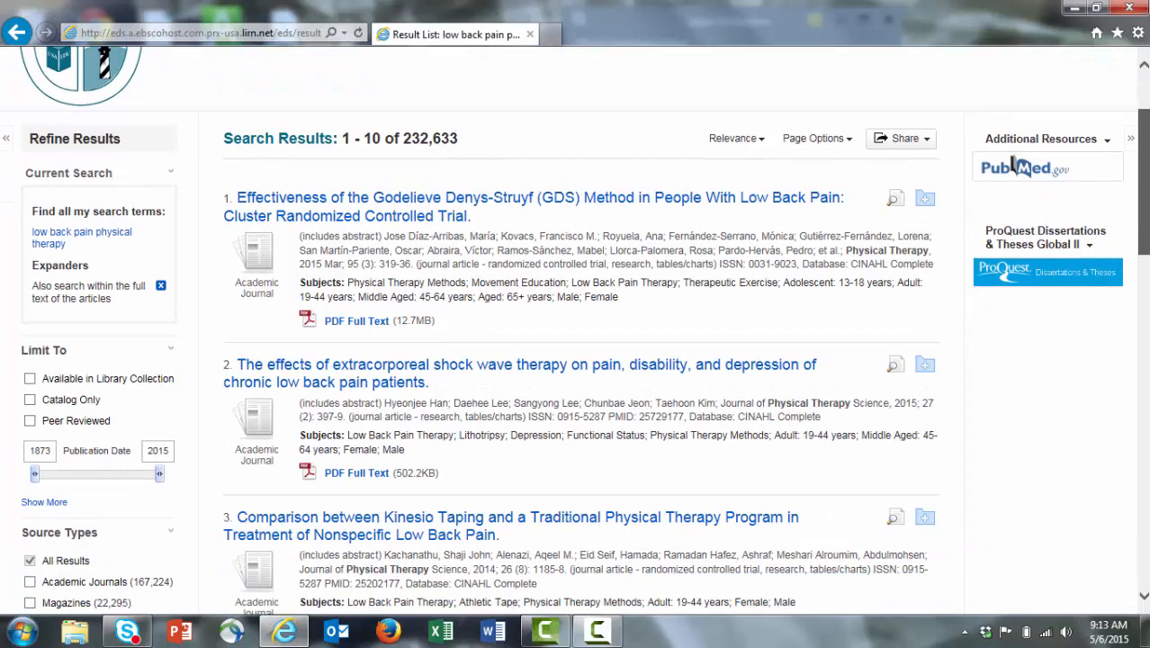
scroll(down, 3)
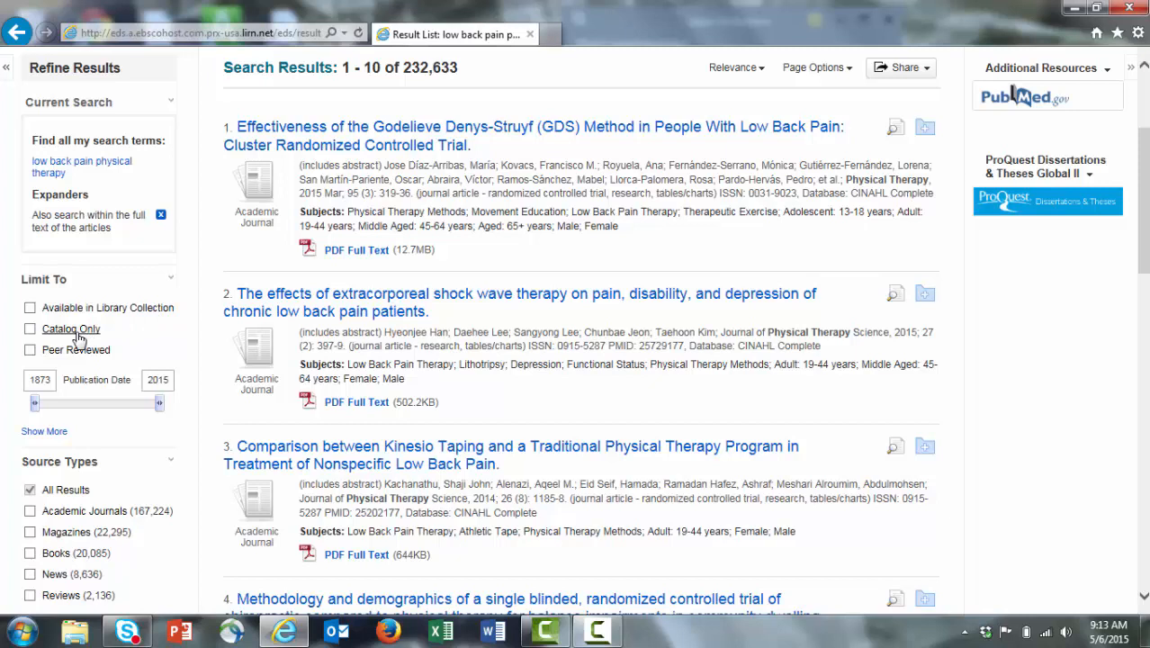
mouse_move(92, 353)
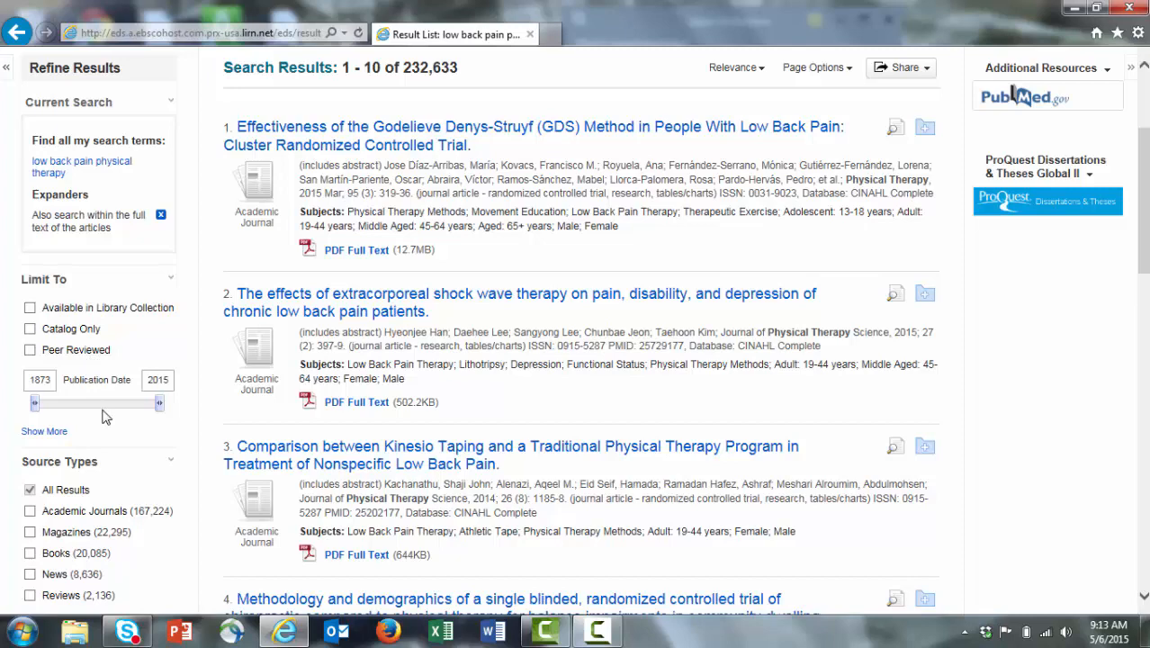
scroll(down, 3)
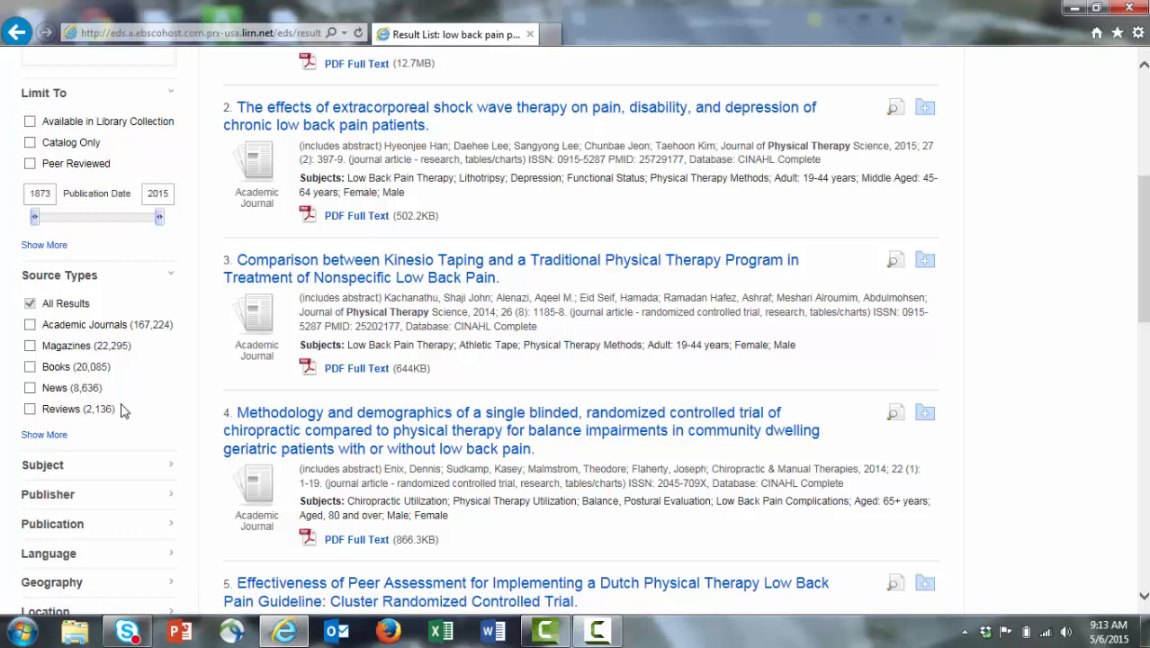
mouse_move(131, 584)
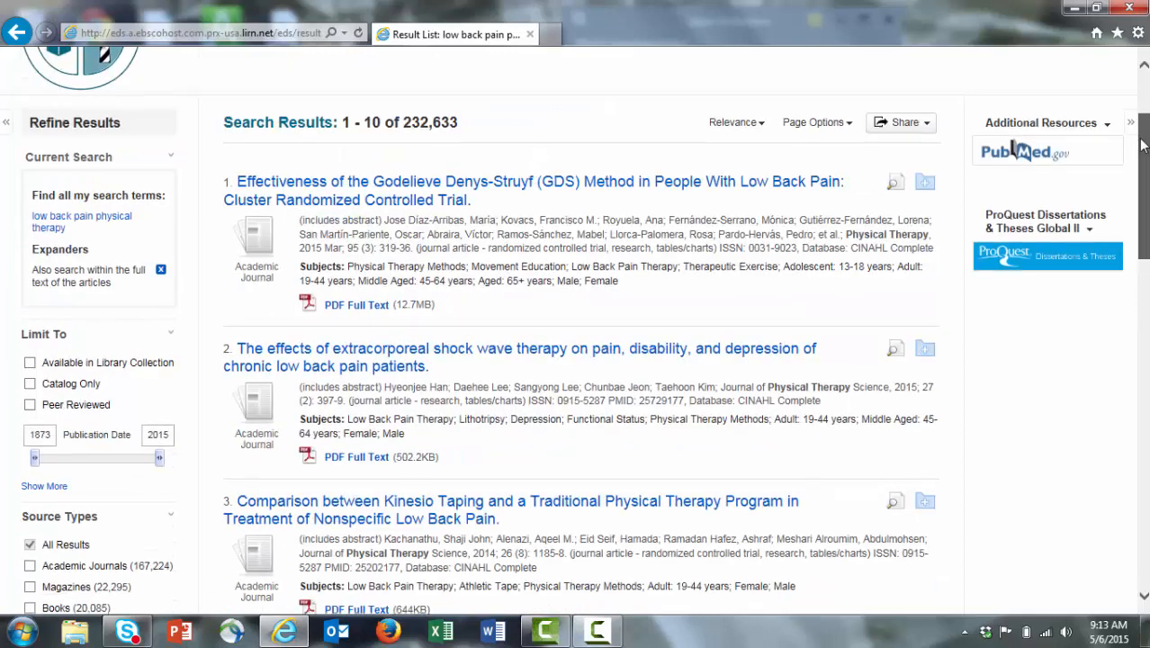
scroll(up, 3)
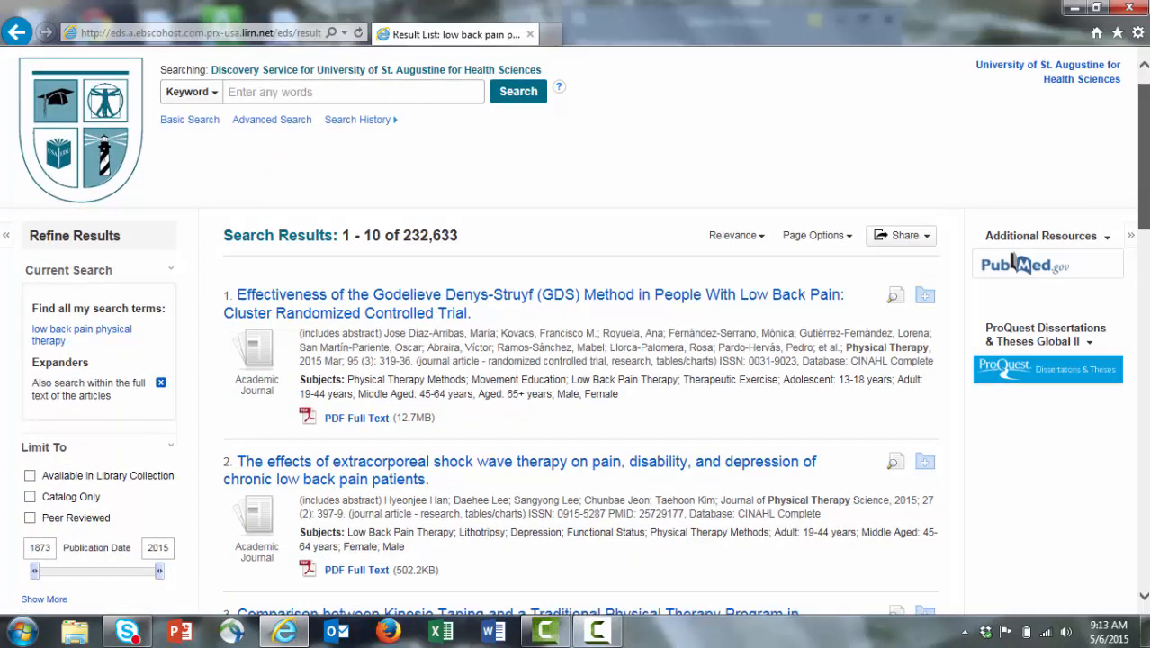
scroll(down, 3)
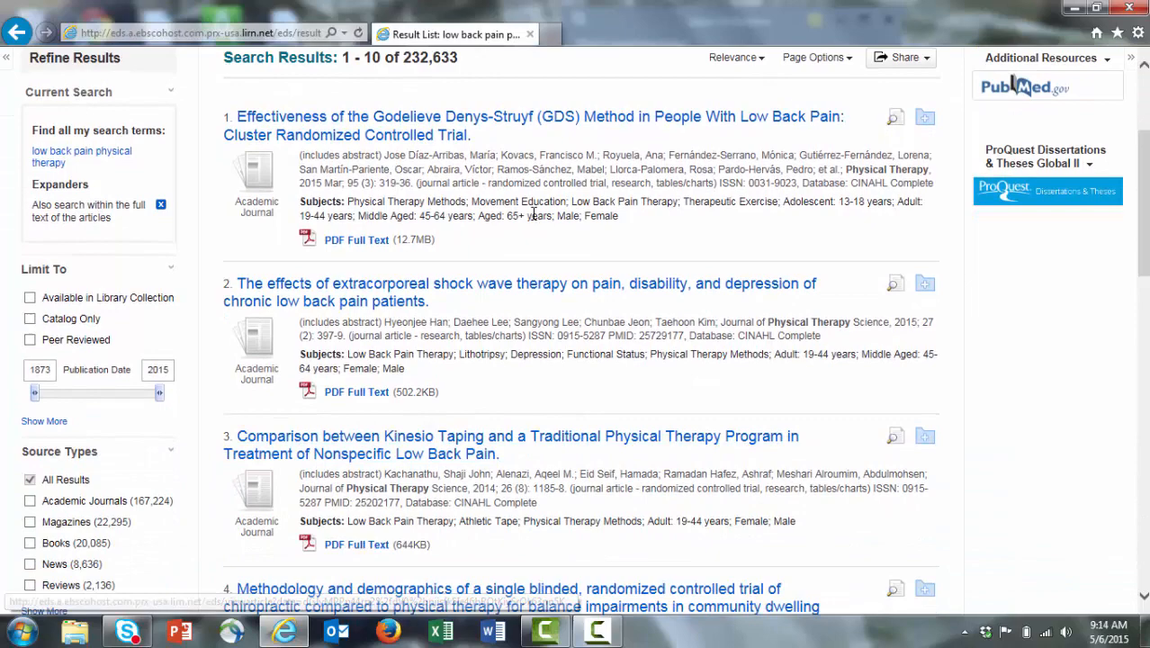
mouse_move(357, 240)
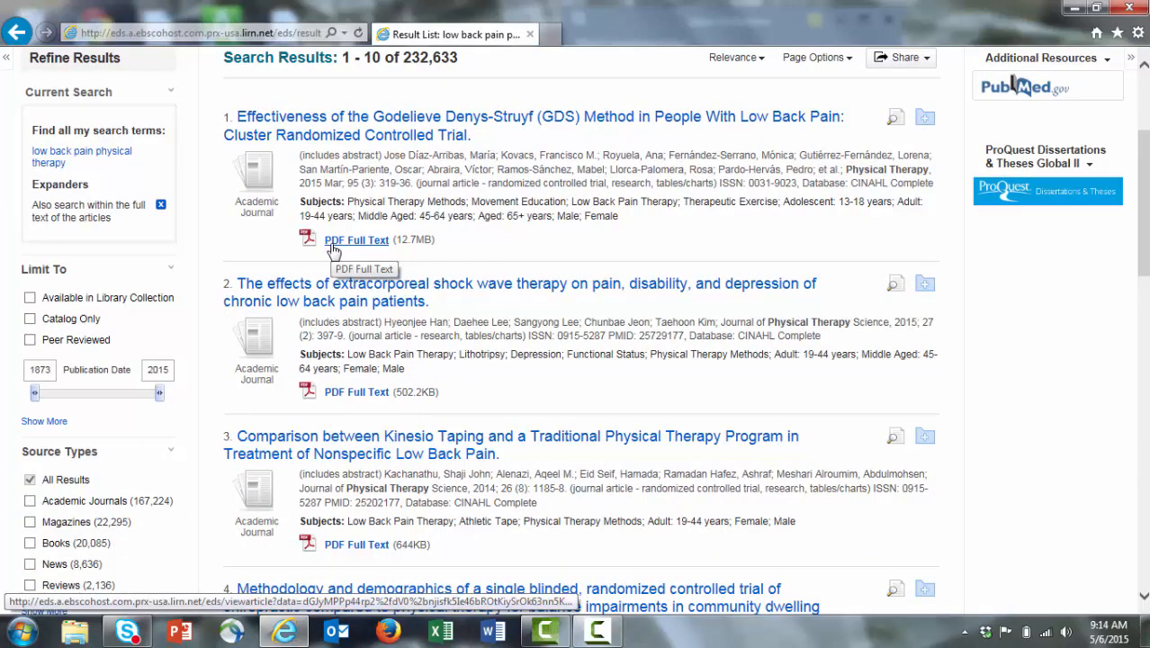
scroll(down, 3)
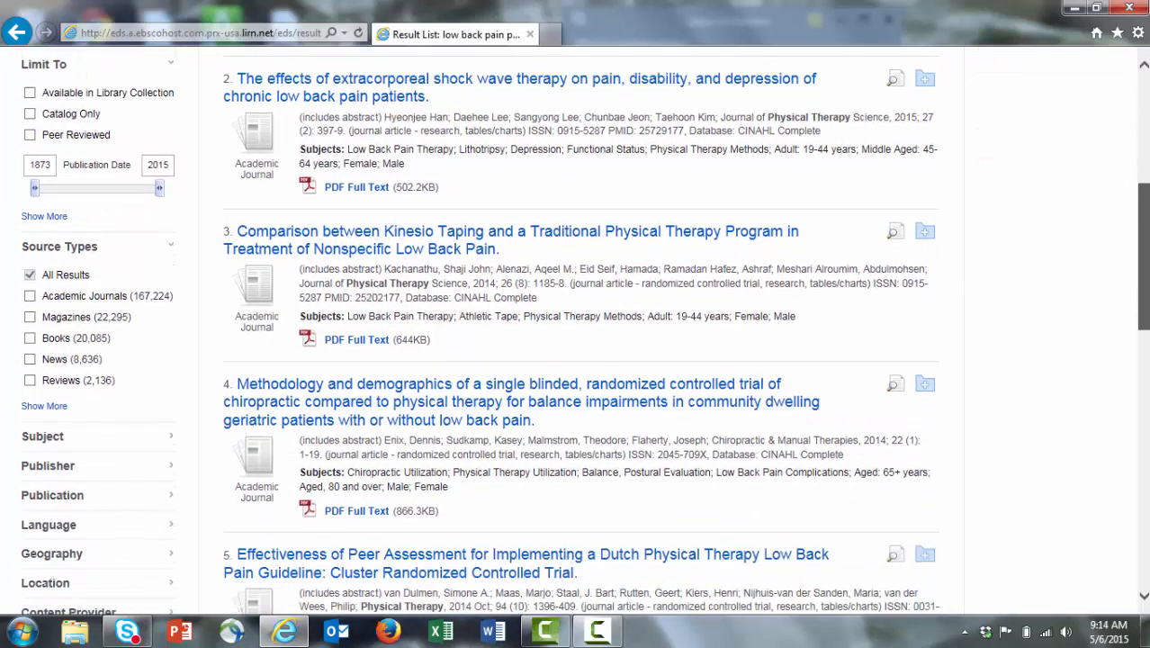
scroll(down, 3)
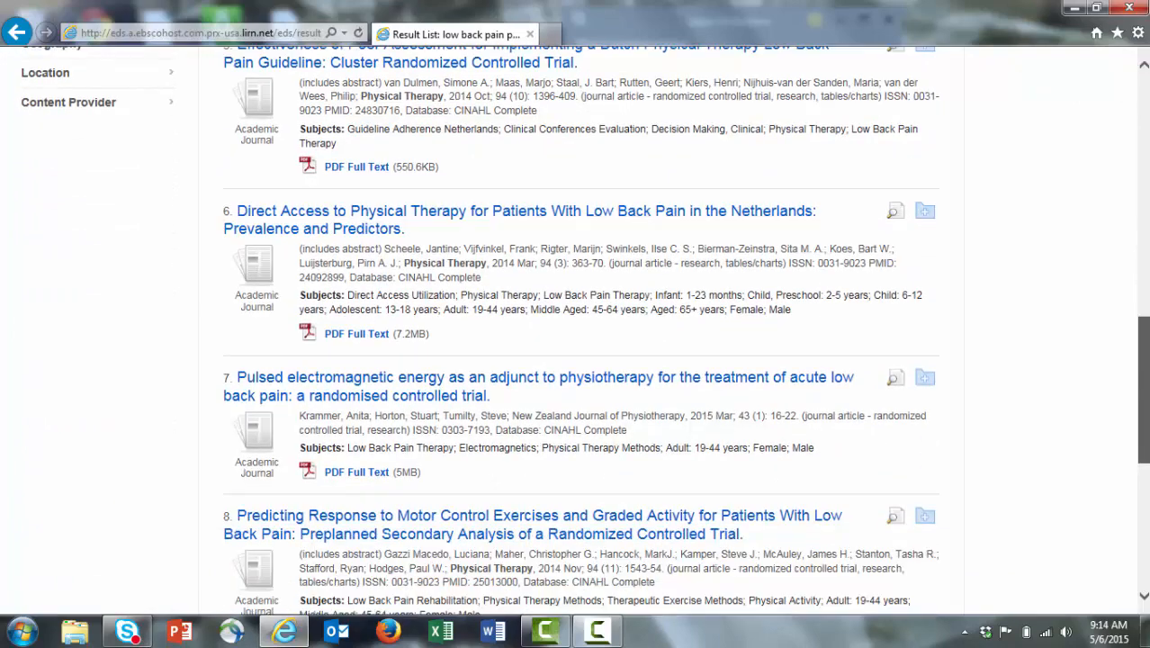
scroll(down, 3)
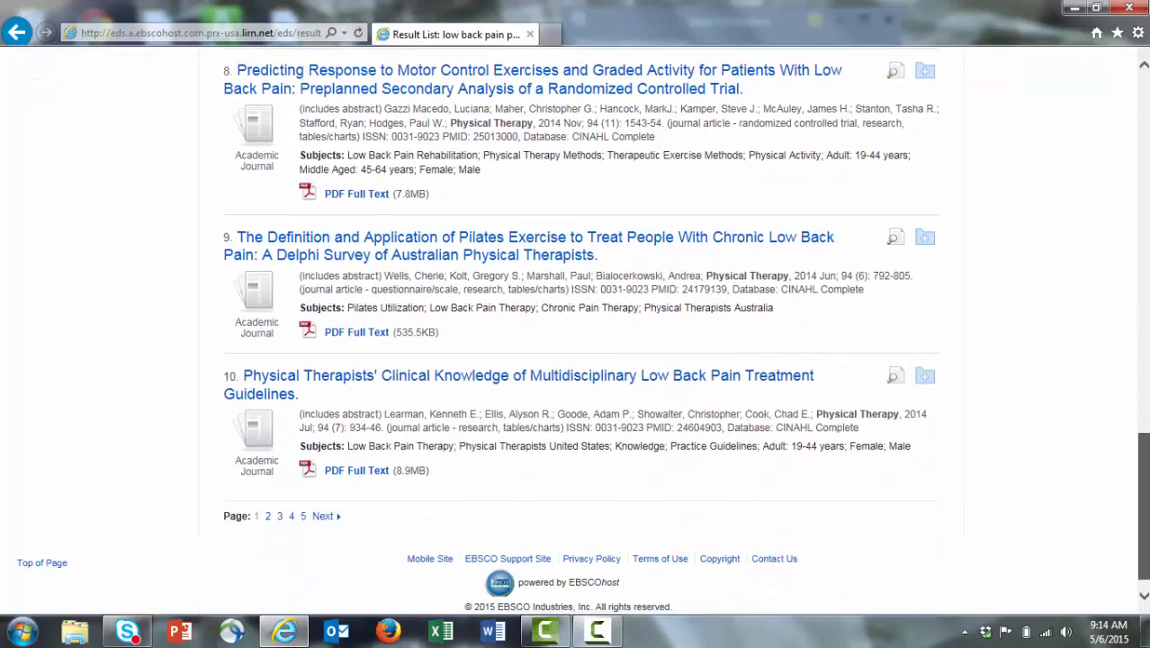
scroll(down, 3)
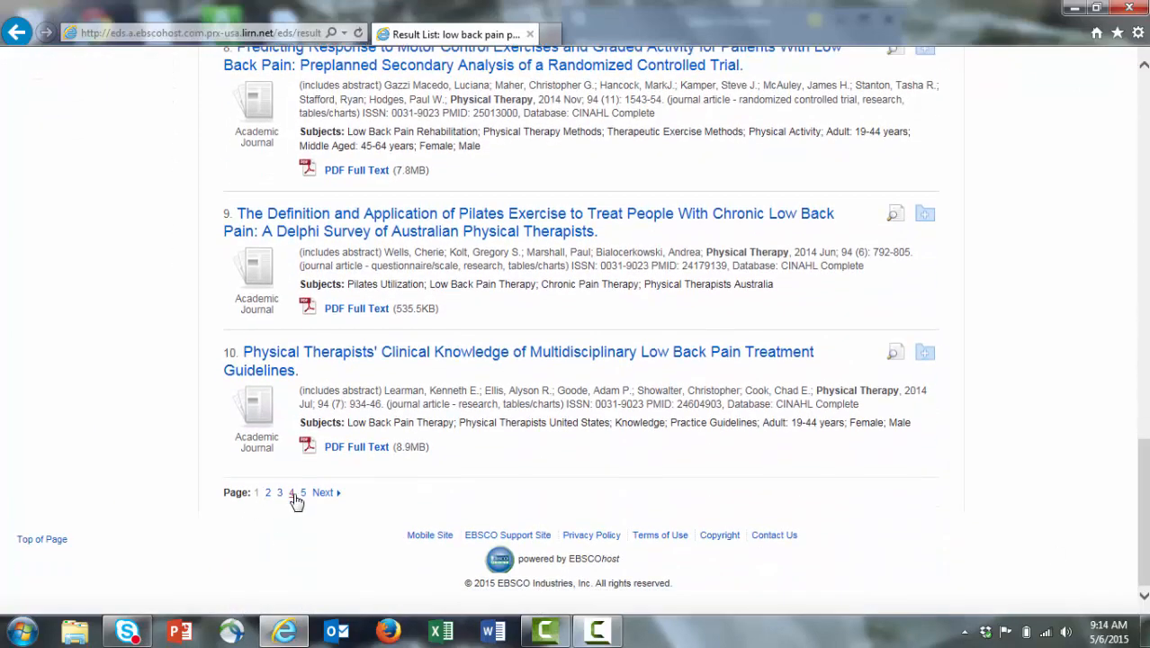
Step: Go to results page 5 and request result 38, the McKenzie therapy article, via interlibrary loan
click(291, 493)
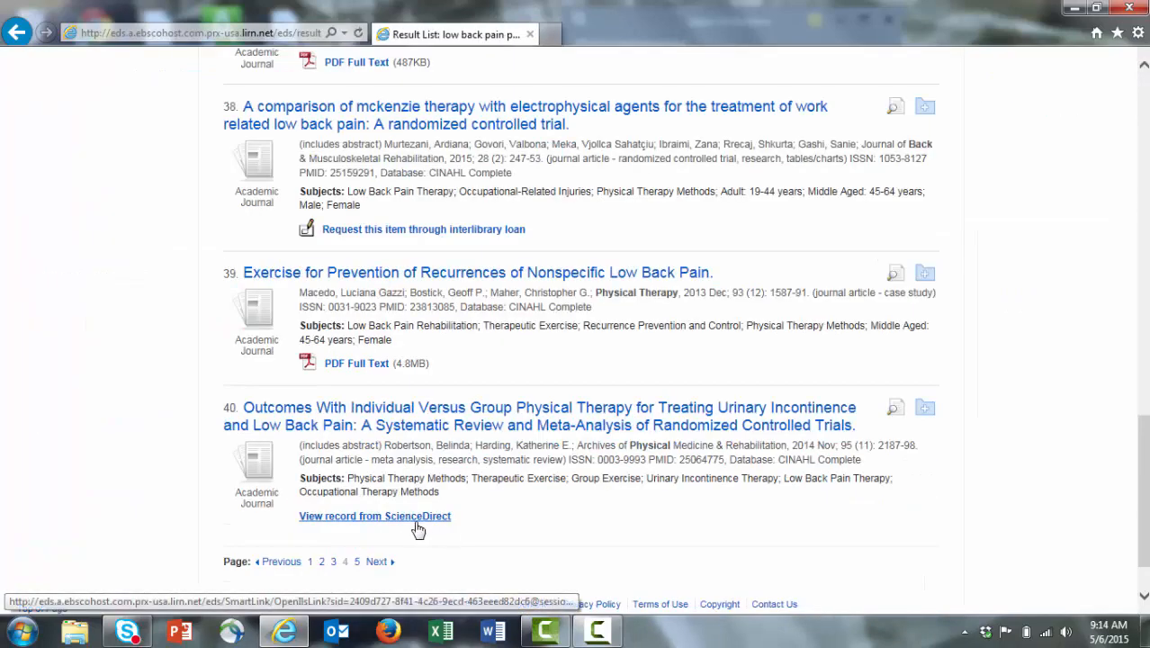
mouse_move(378, 526)
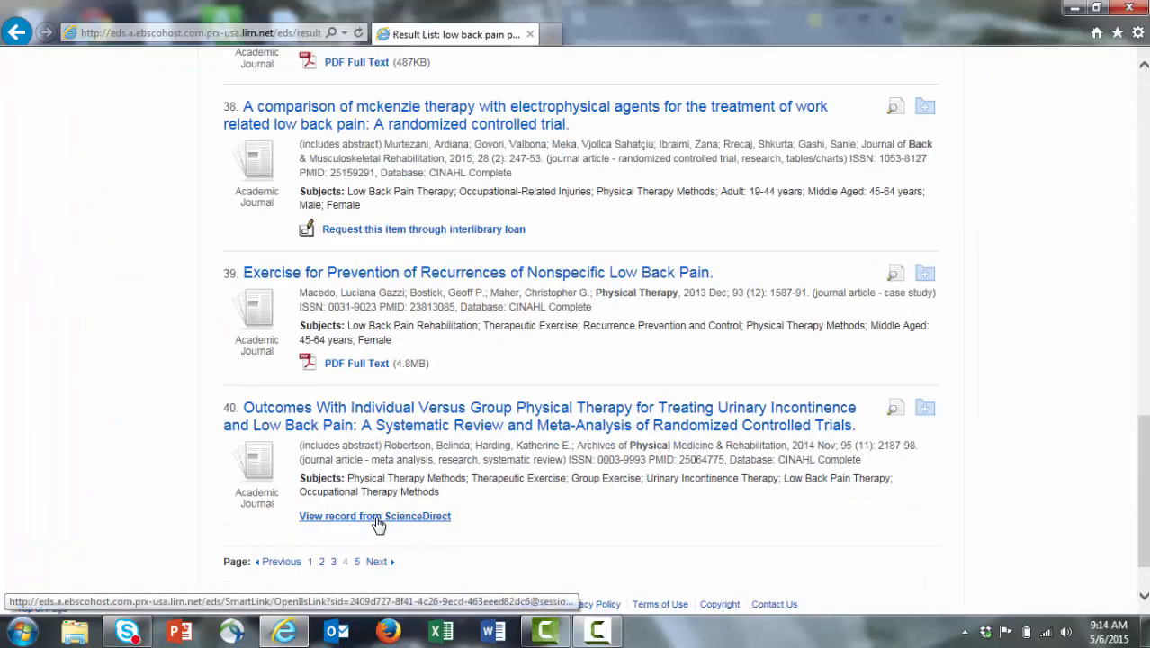
mouse_move(645, 245)
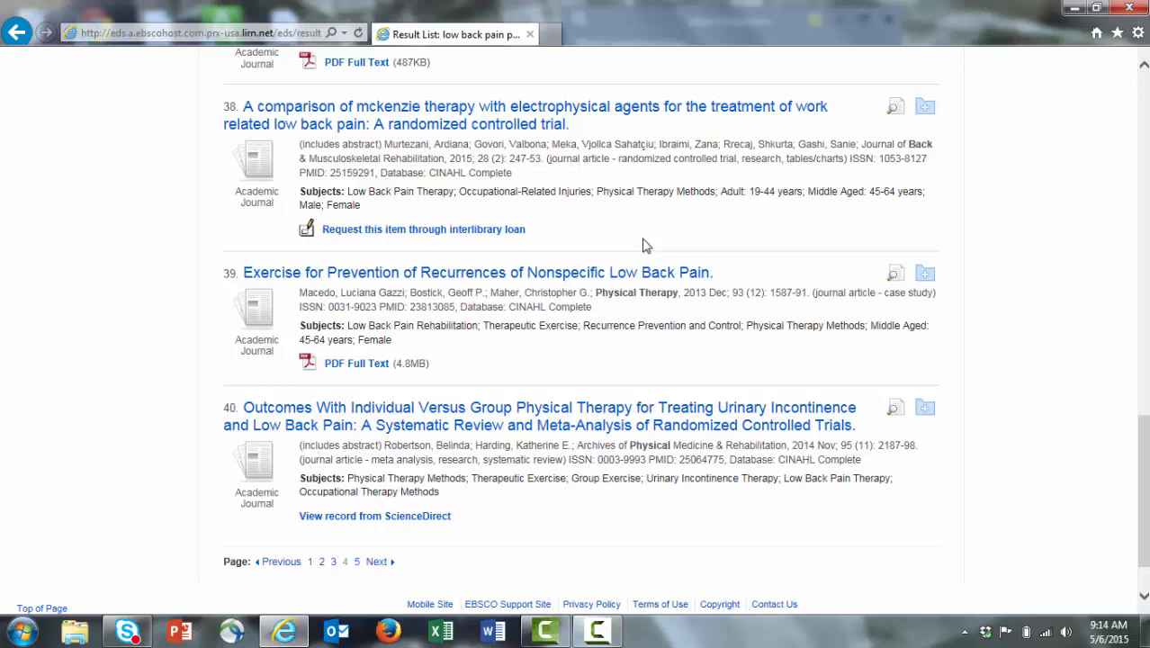
mouse_move(413, 236)
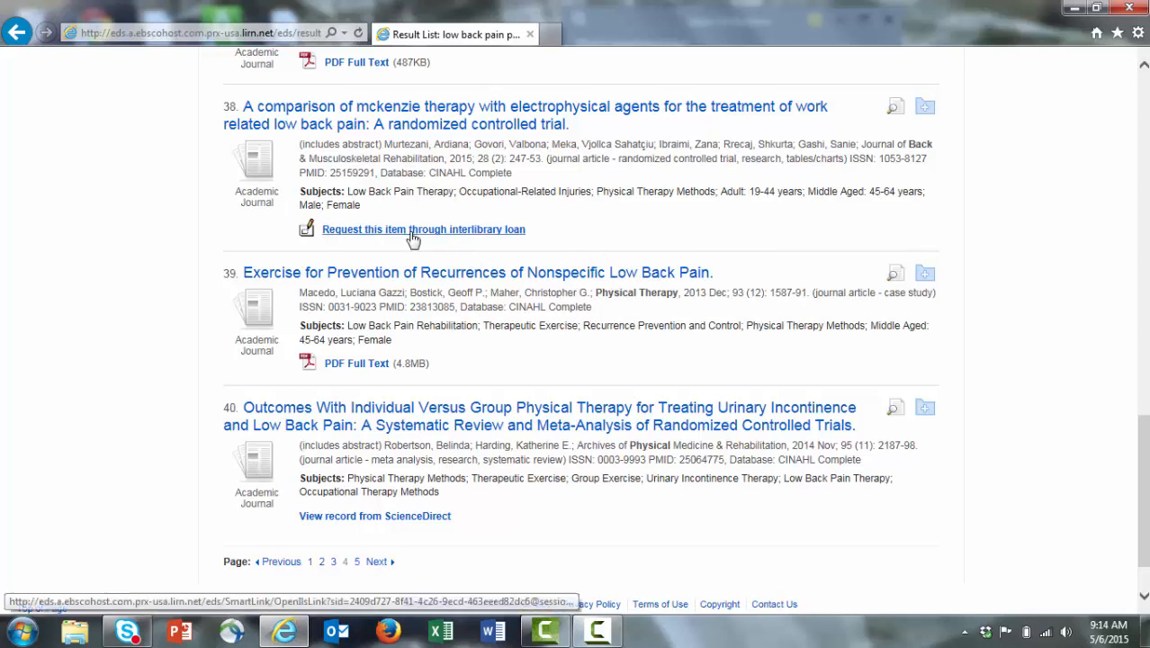
mouse_move(394, 235)
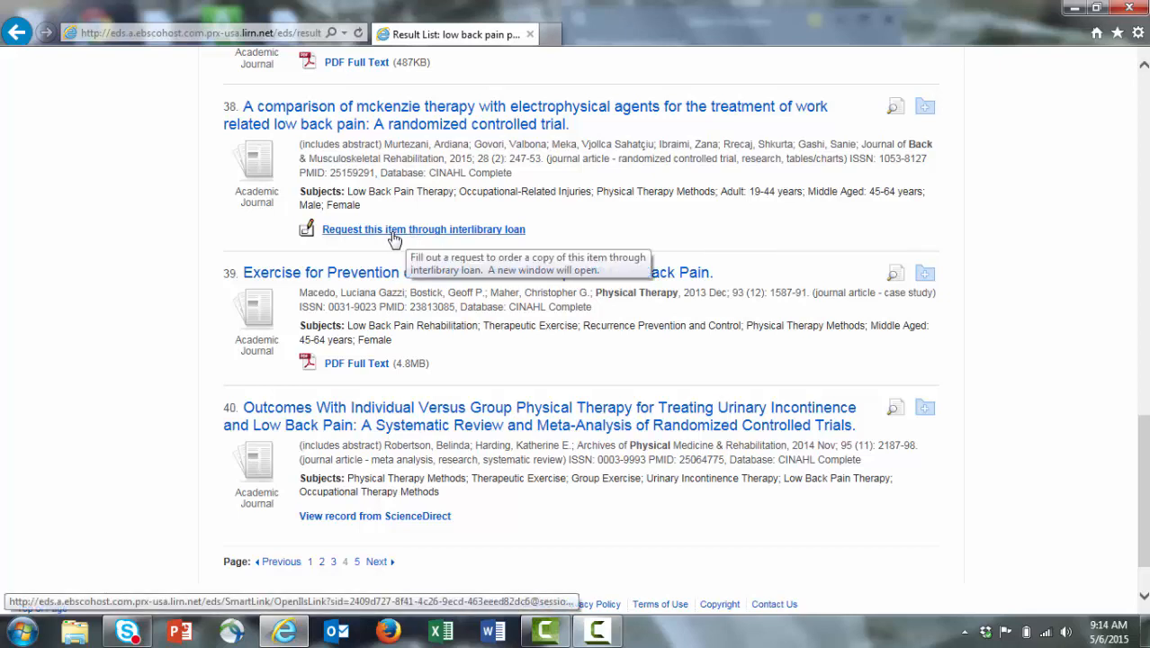
click(423, 230)
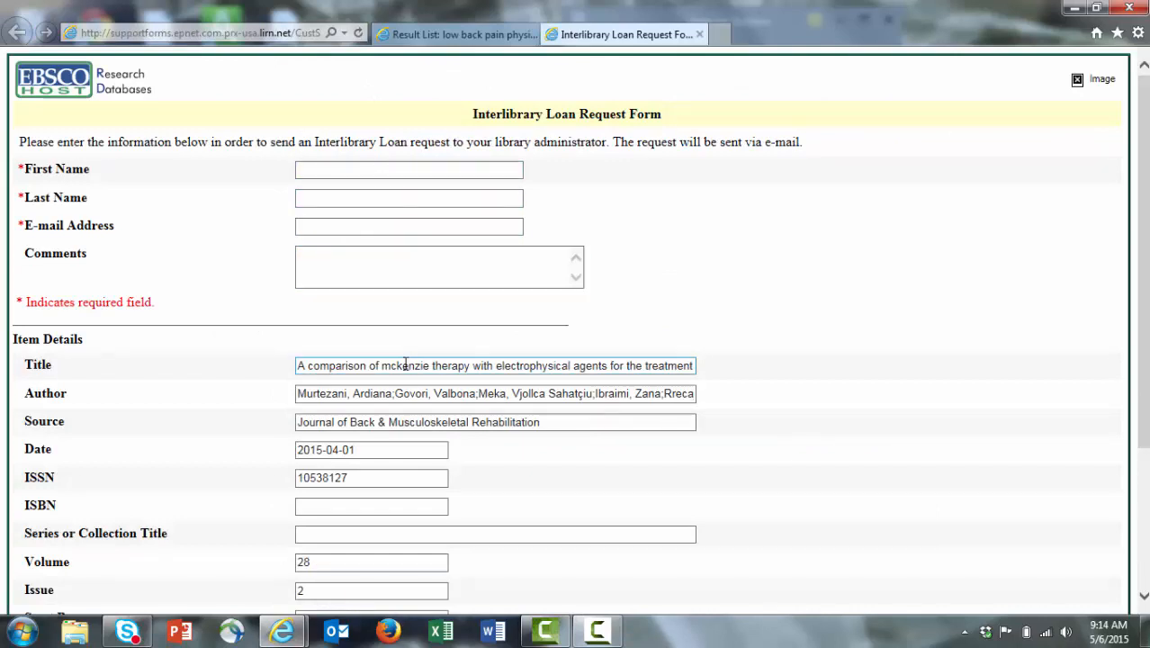
Step: Scroll the Interlibrary Loan Request Form to review the prefilled item details and copyright warning
scroll(down, 3)
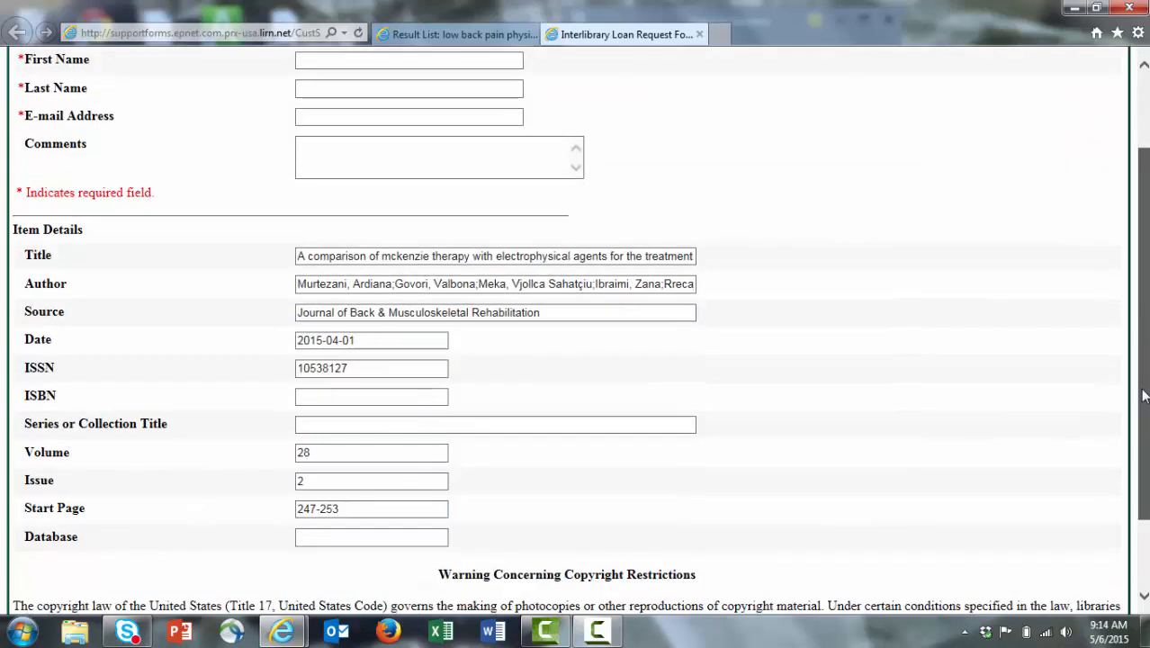
scroll(down, 3)
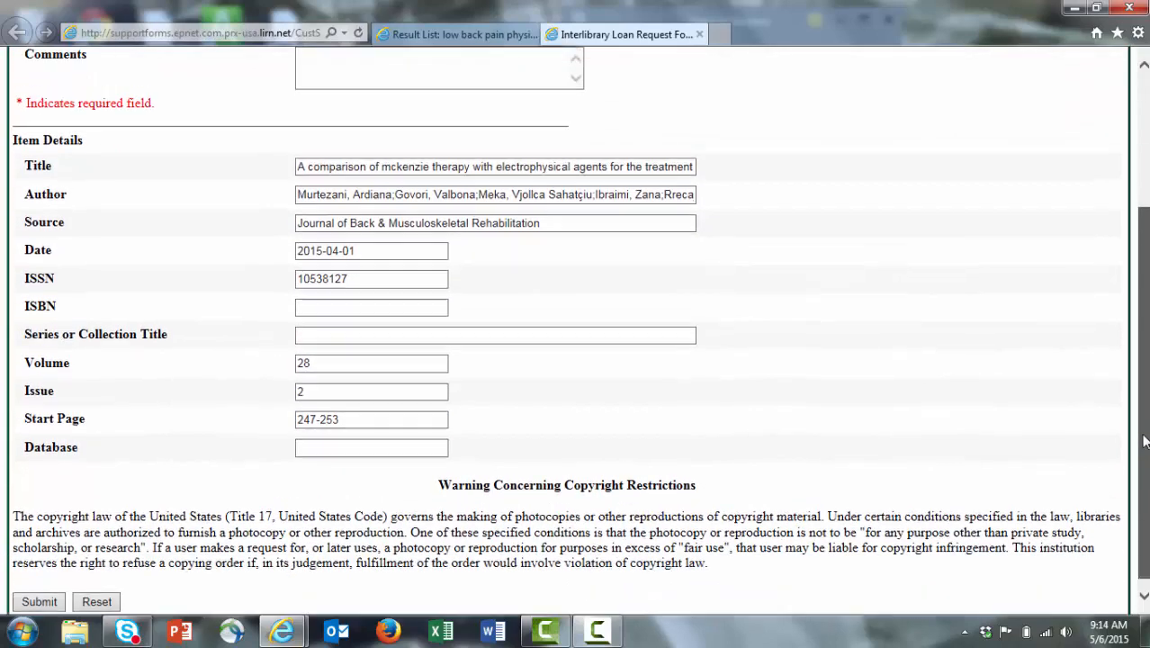
scroll(up, 3)
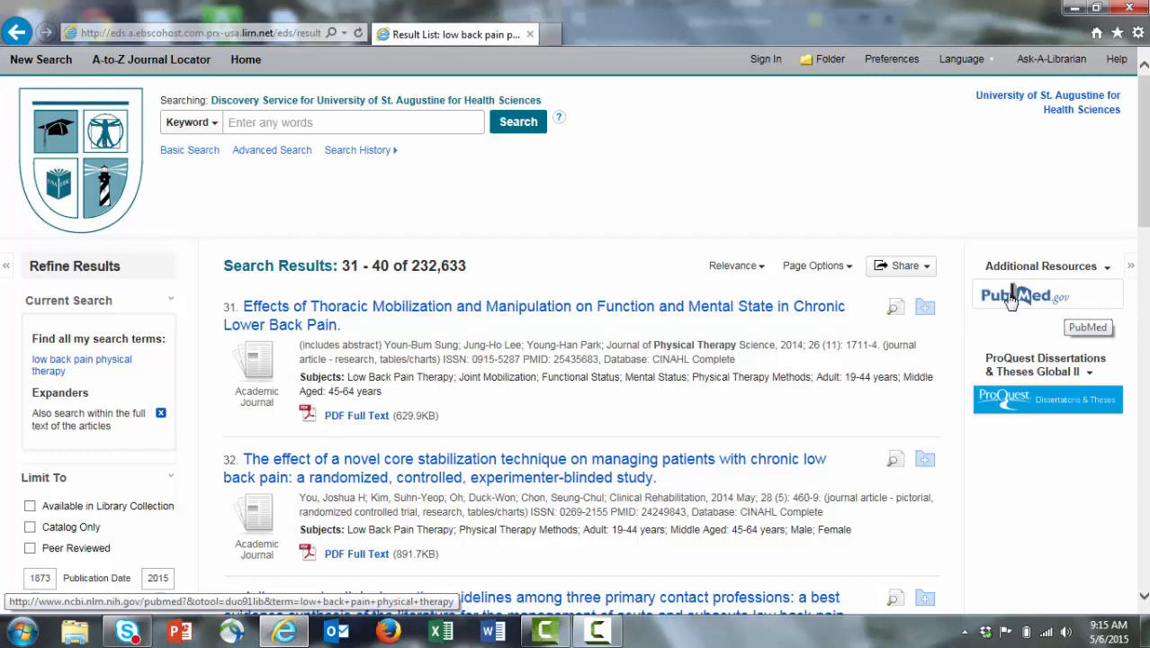
Step: Follow the PubMed link under Additional Resources, then the ProQuest Dissertations & Theses banner
click(1048, 296)
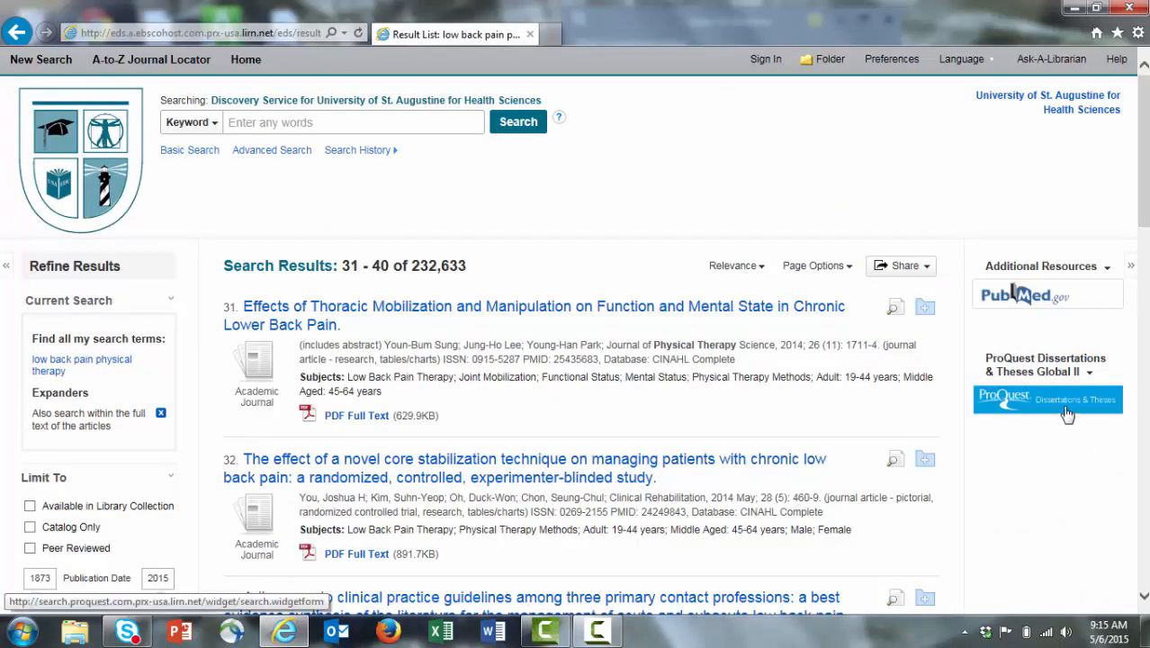
mouse_move(1063, 412)
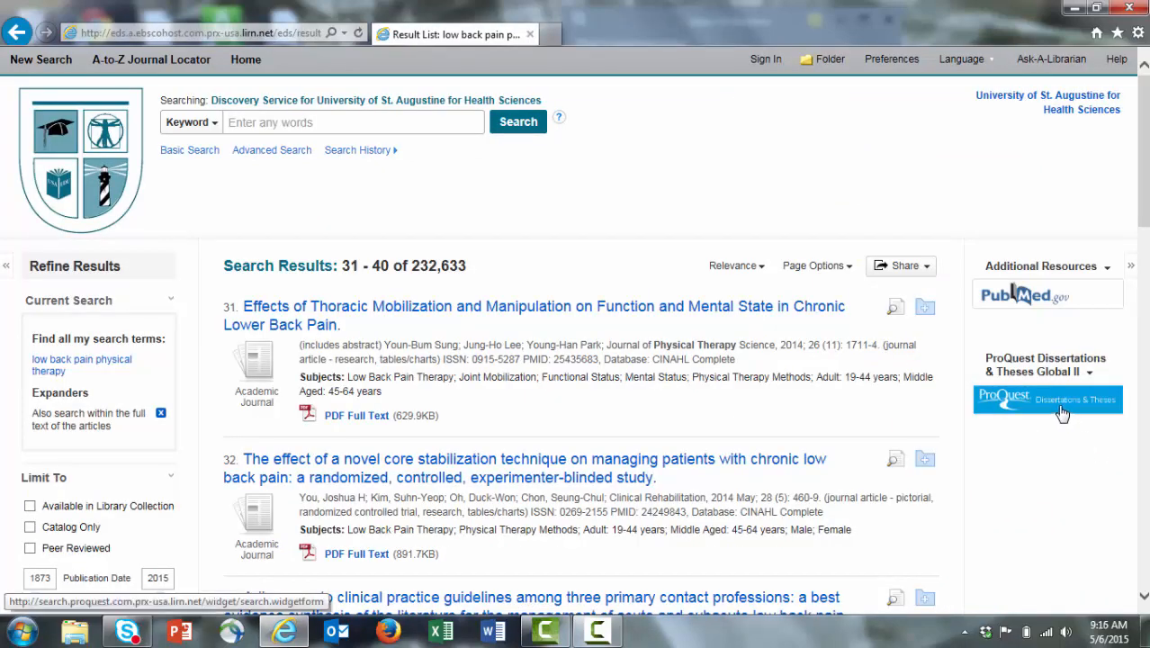
mouse_move(1059, 407)
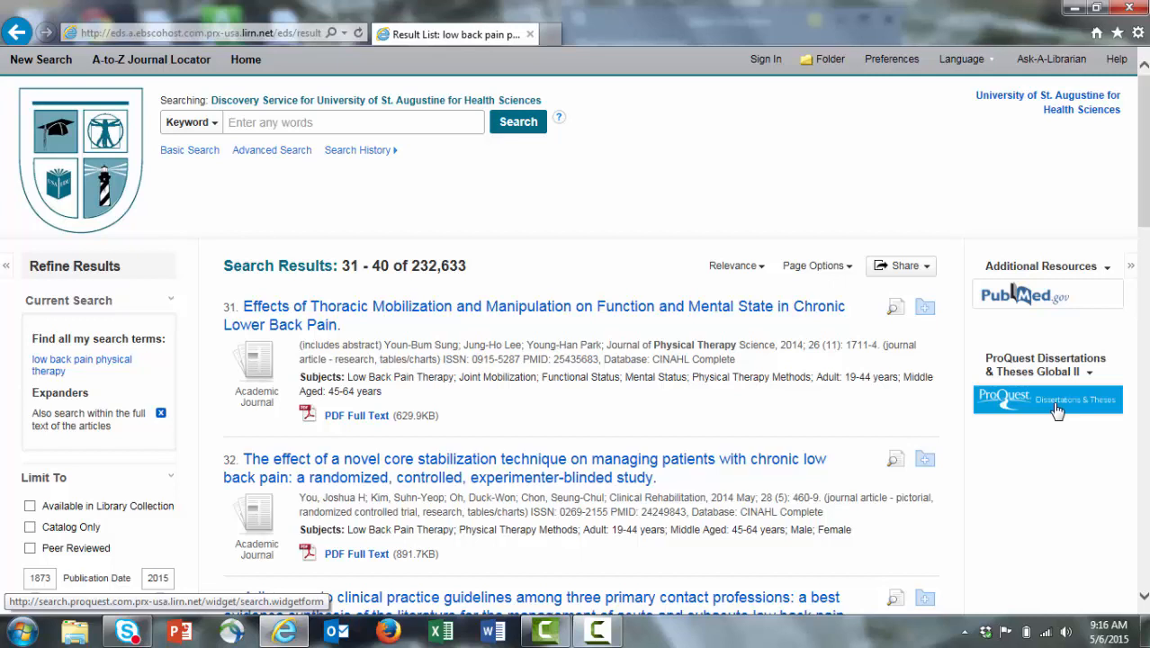
mouse_move(1037, 403)
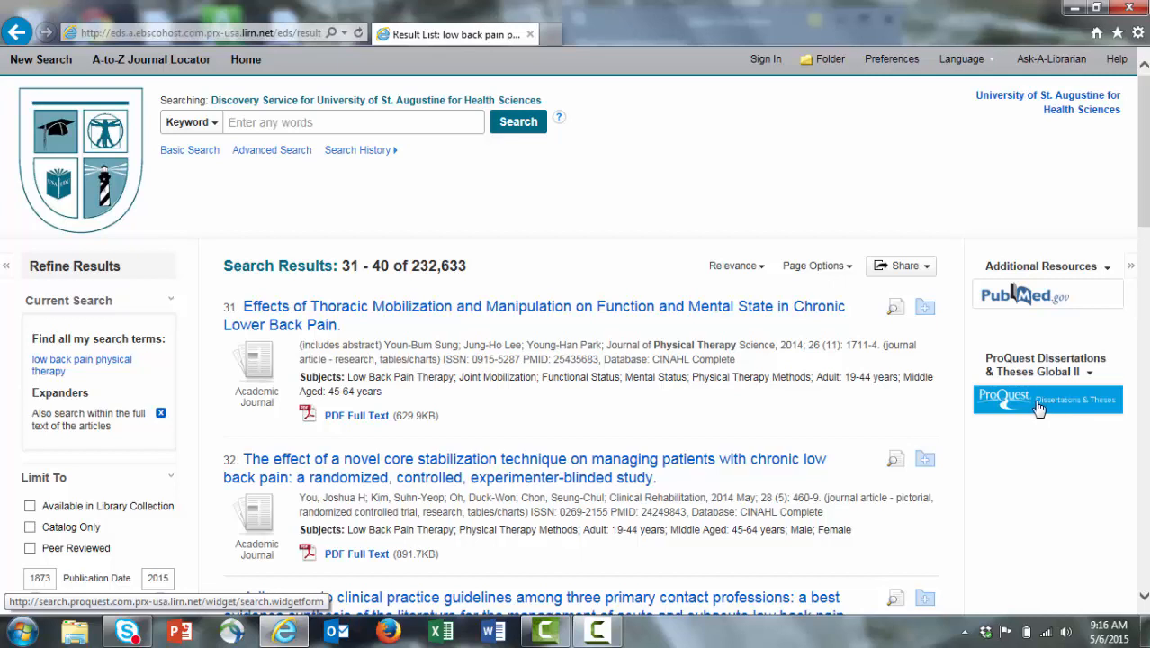
click(1048, 400)
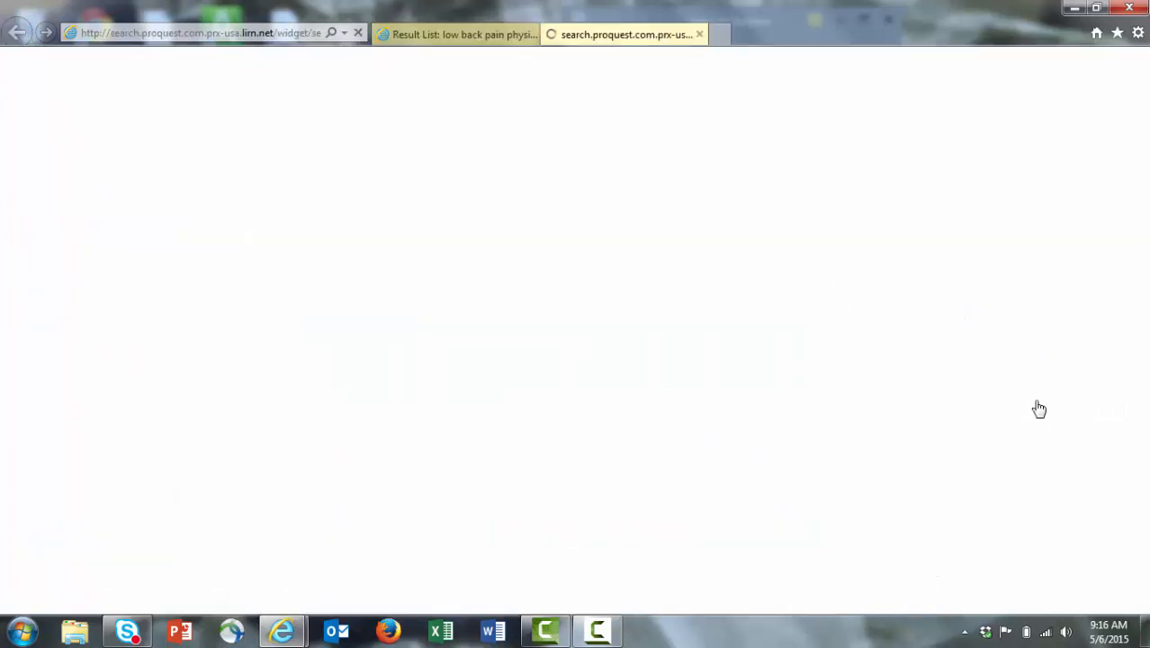